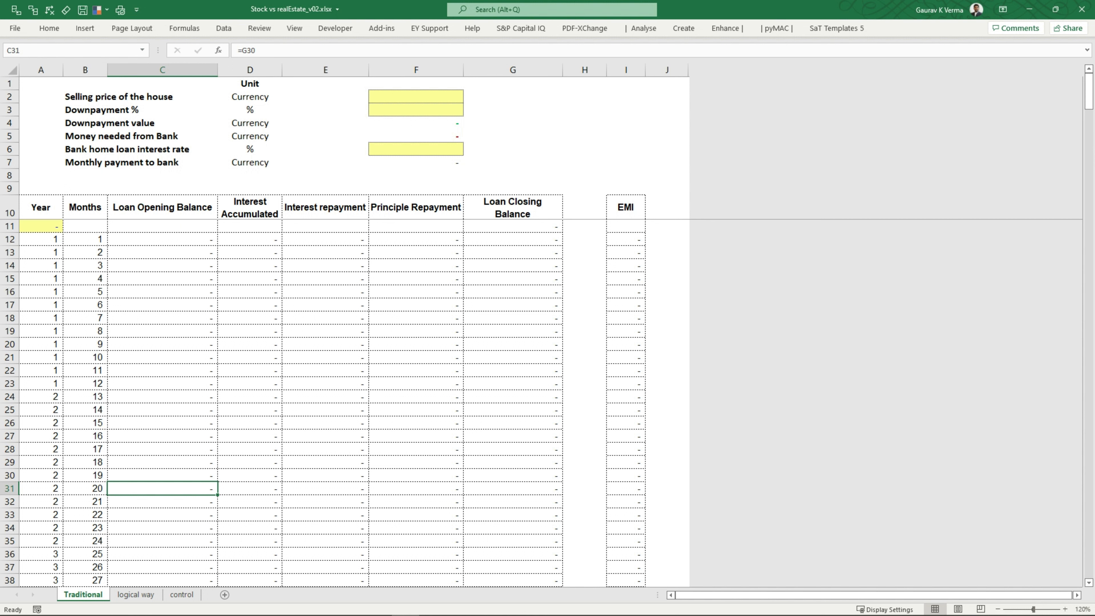
Enter a 10,000,000 selling price and a 20% down payment, giving an 8,000,000 loan
{"action": "left_click", "coordinate": [416, 96]}
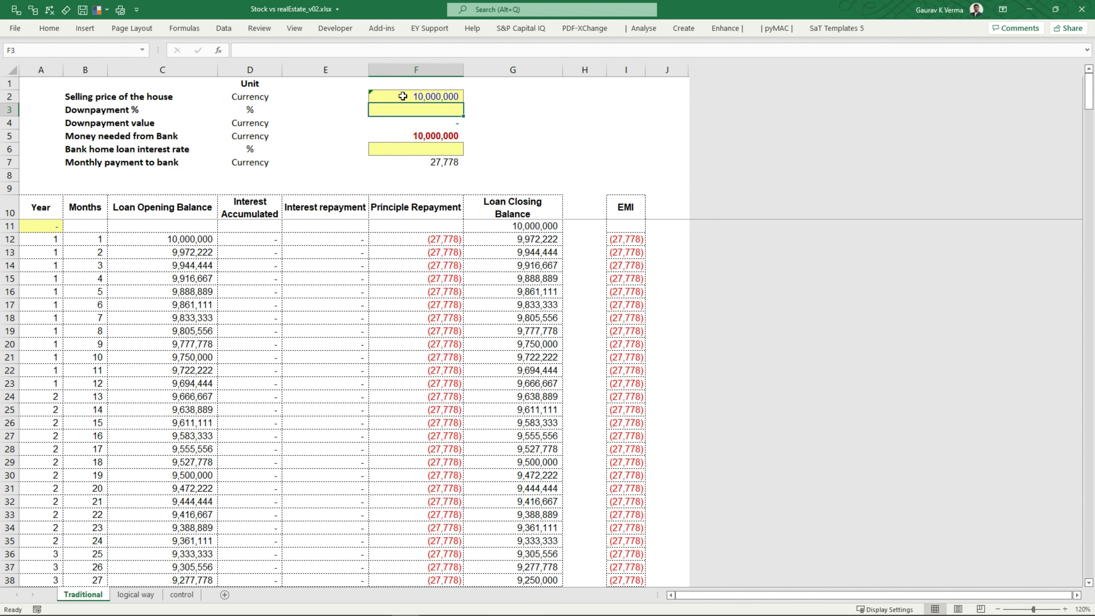
{"action": "type", "text": "20%"}
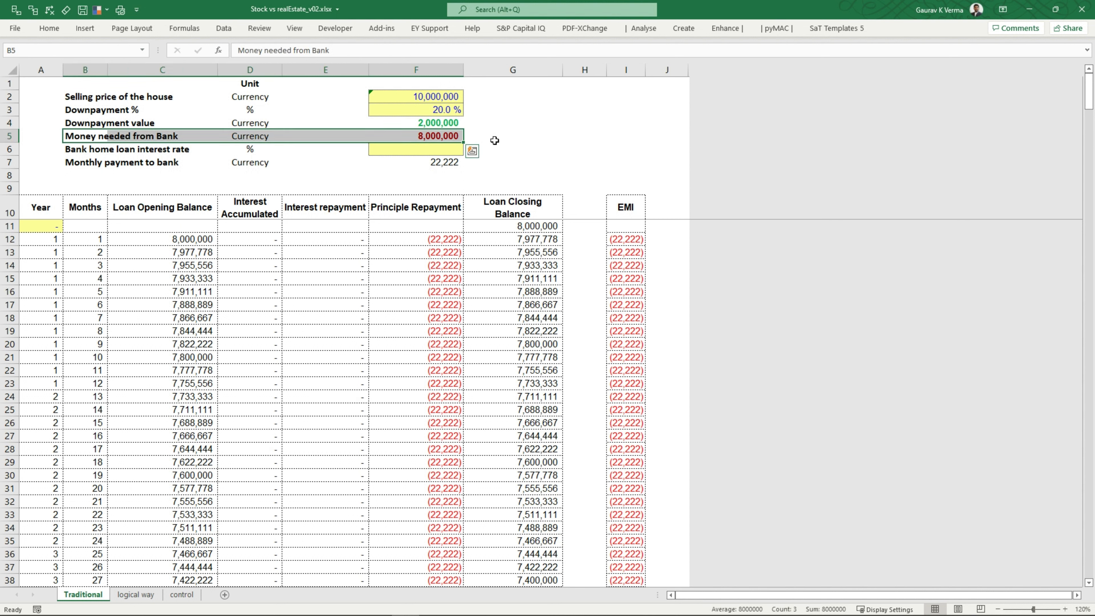
Enter a 7.5% interest rate and check the PMT formula giving a 55,937 monthly payment
{"action": "left_click", "coordinate": [416, 148]}
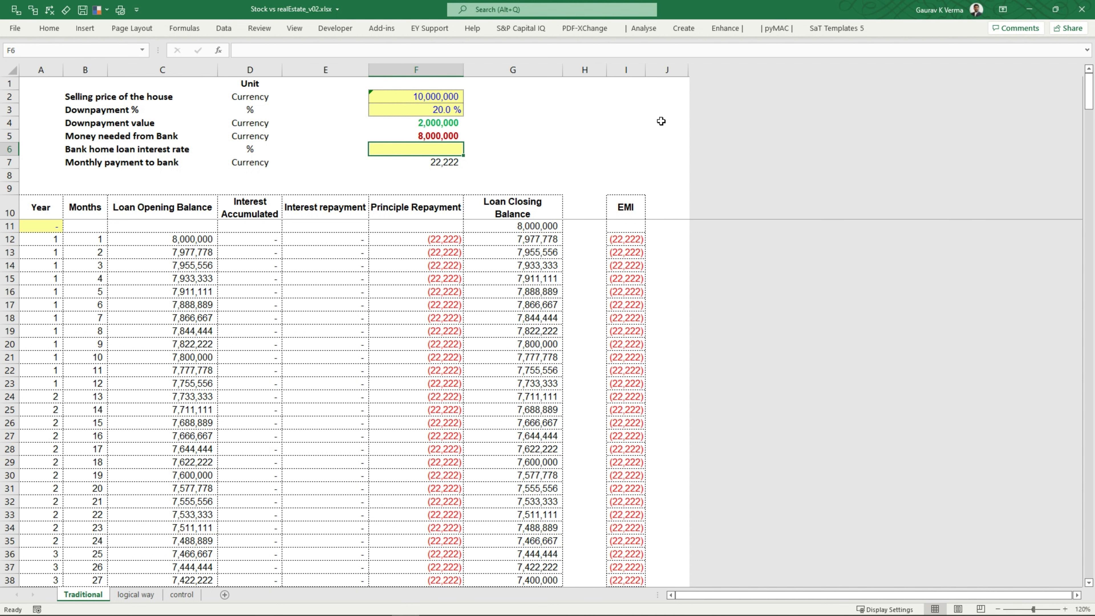
{"action": "type", "text": "7%"}
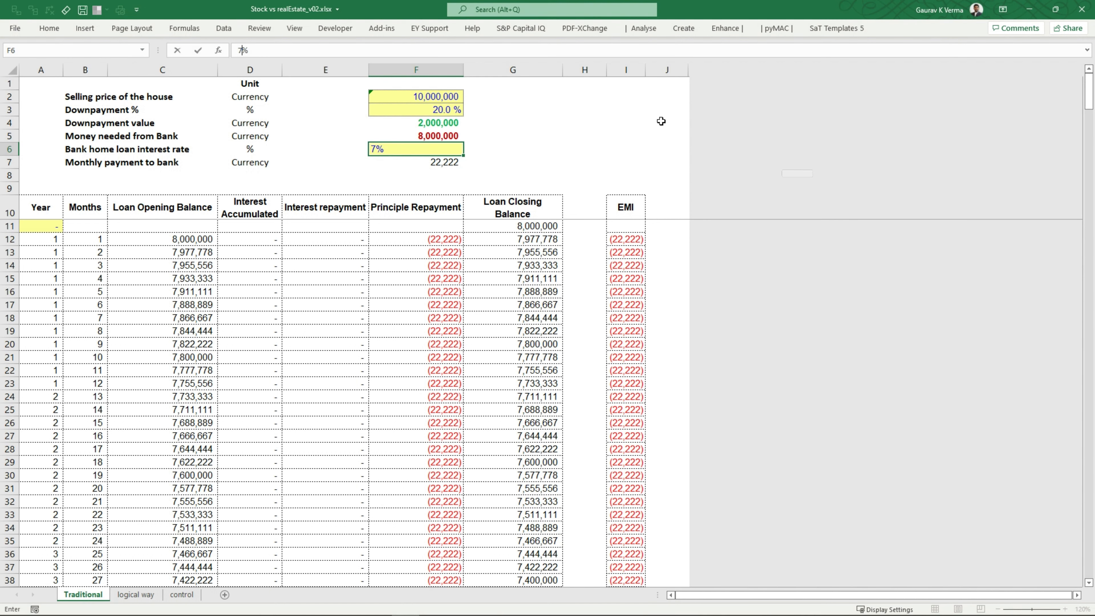
{"action": "type", "text": "7.5%"}
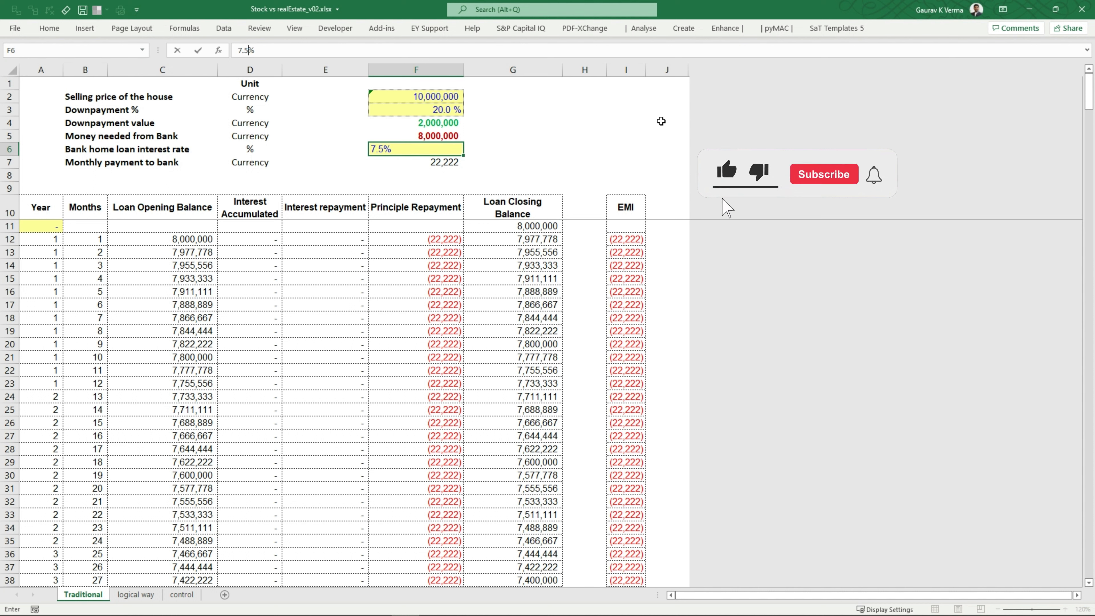
{"action": "key", "text": "enter"}
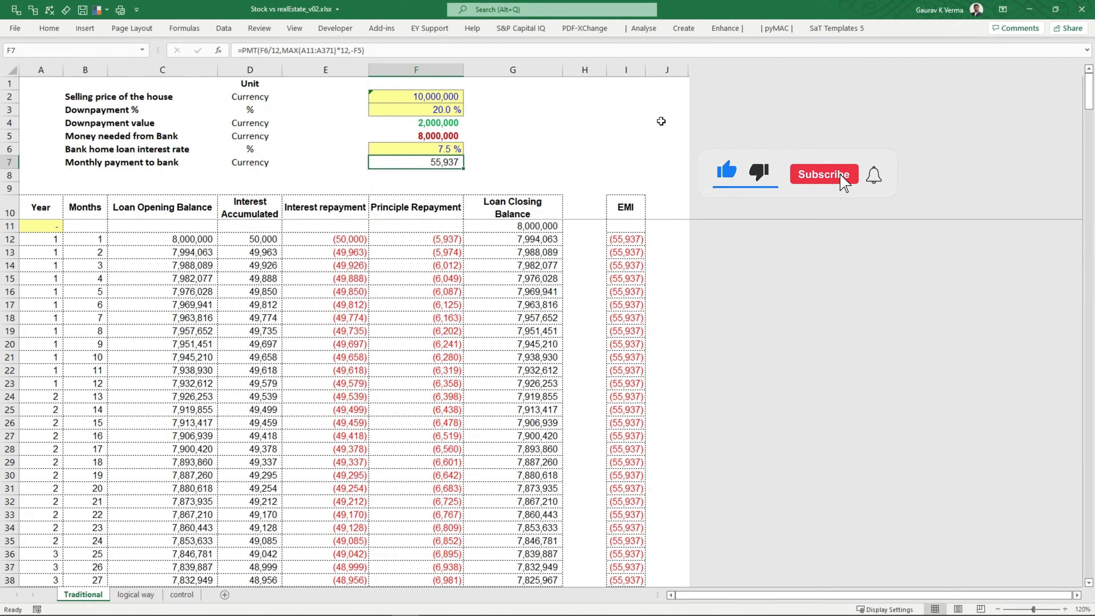
{"action": "left_click", "coordinate": [822, 174]}
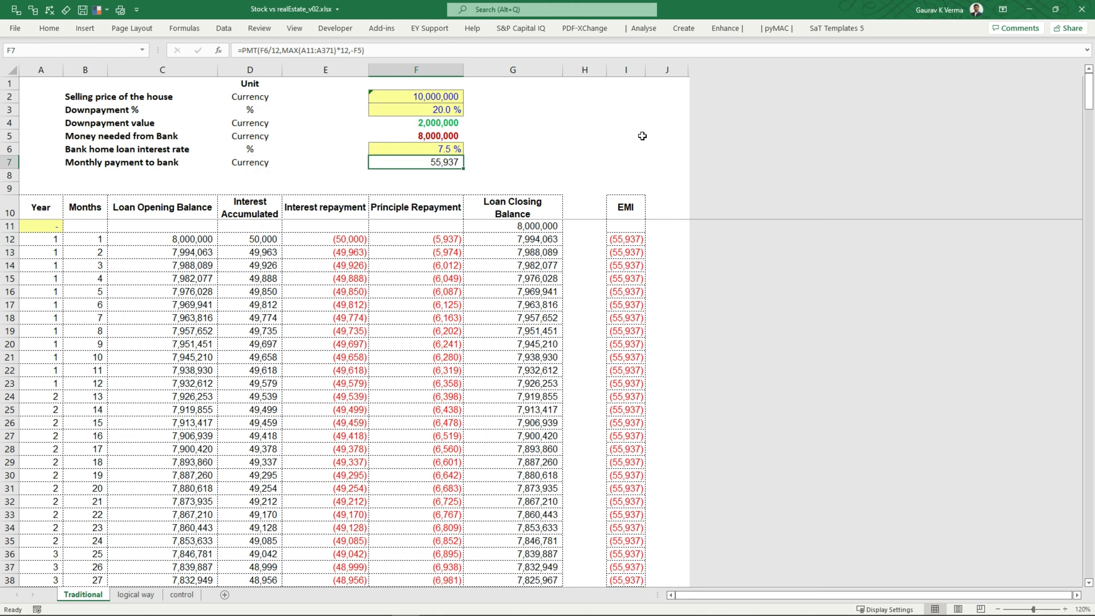
{"action": "mouse_move", "coordinate": [414, 165]}
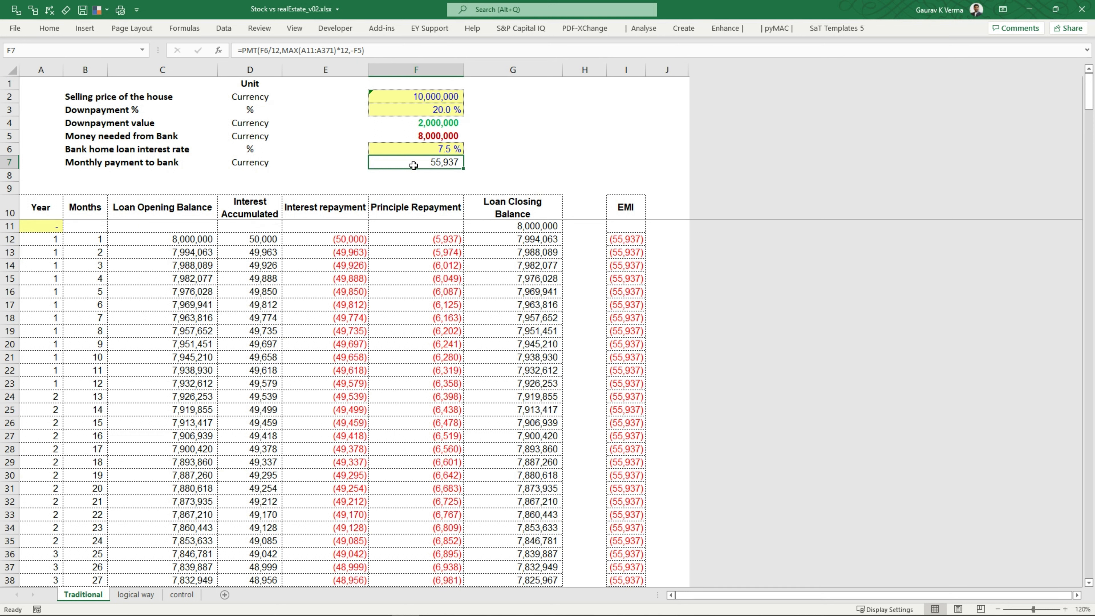
{"action": "mouse_move", "coordinate": [411, 397]}
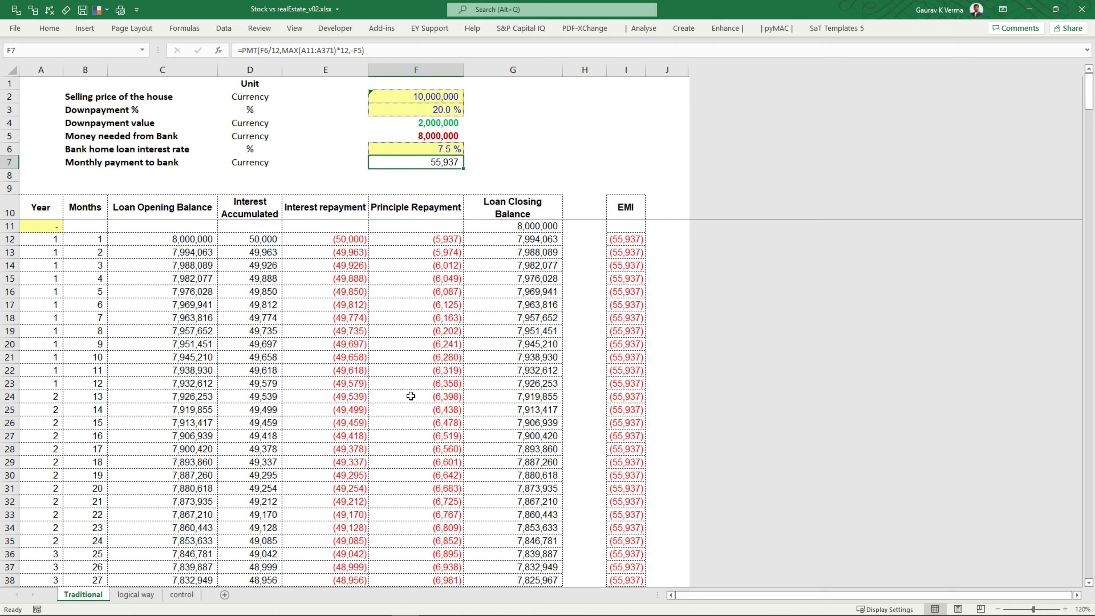
{"action": "mouse_move", "coordinate": [333, 252]}
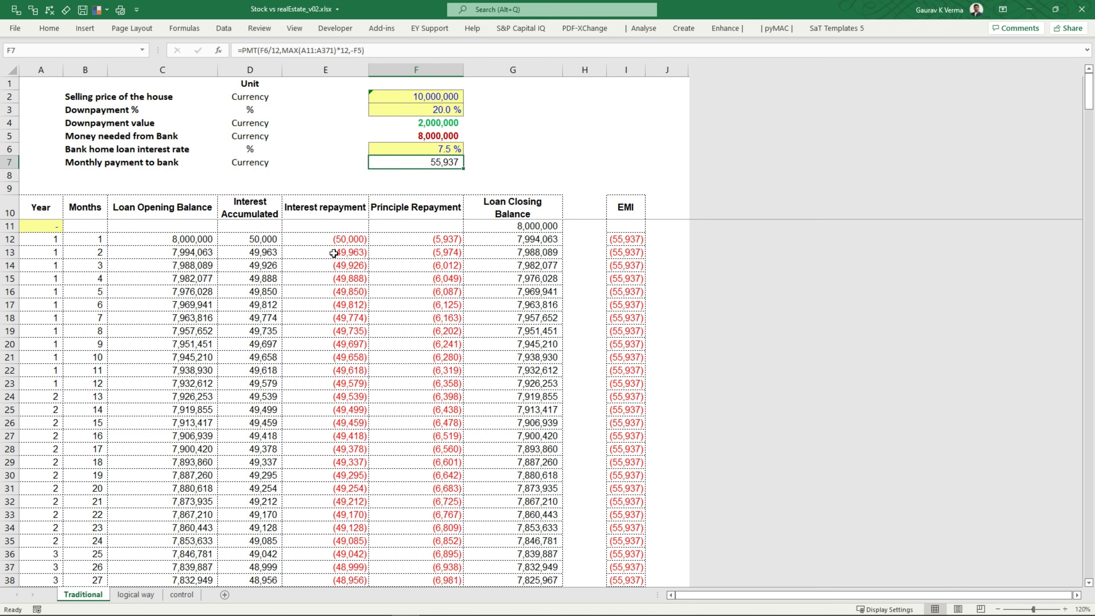
Scroll to the repayment summary showing 20,137,378 total paid, about 2.01 times the price
{"action": "left_click_drag", "start_coordinate": [324, 225], "coordinate": [325, 252]}
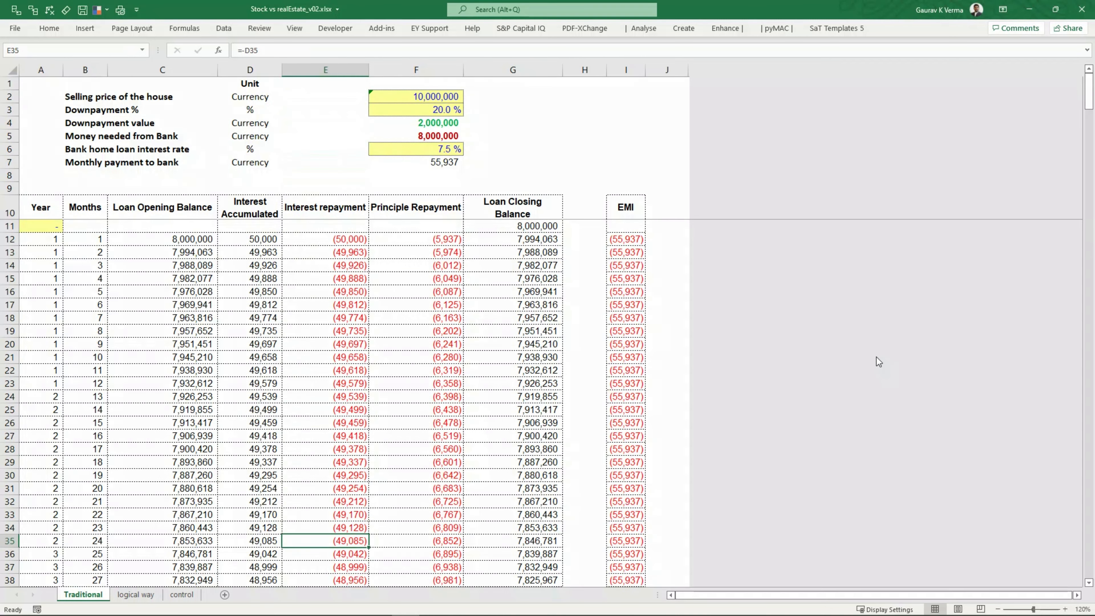
{"action": "scroll", "scroll_direction": "down", "scroll_amount": 3}
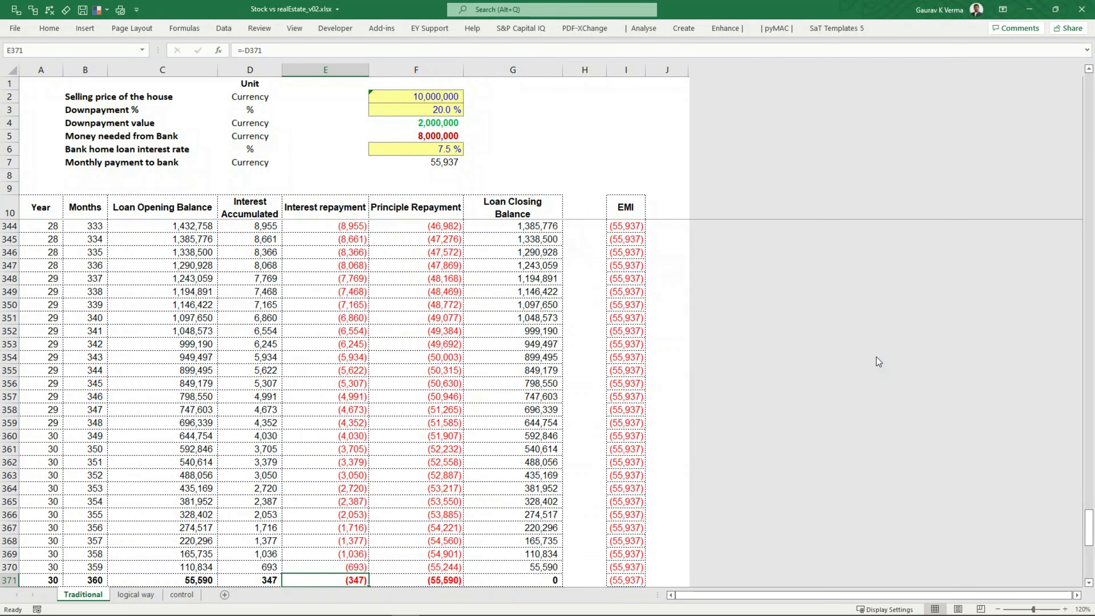
{"action": "scroll", "scroll_direction": "down", "scroll_amount": 3}
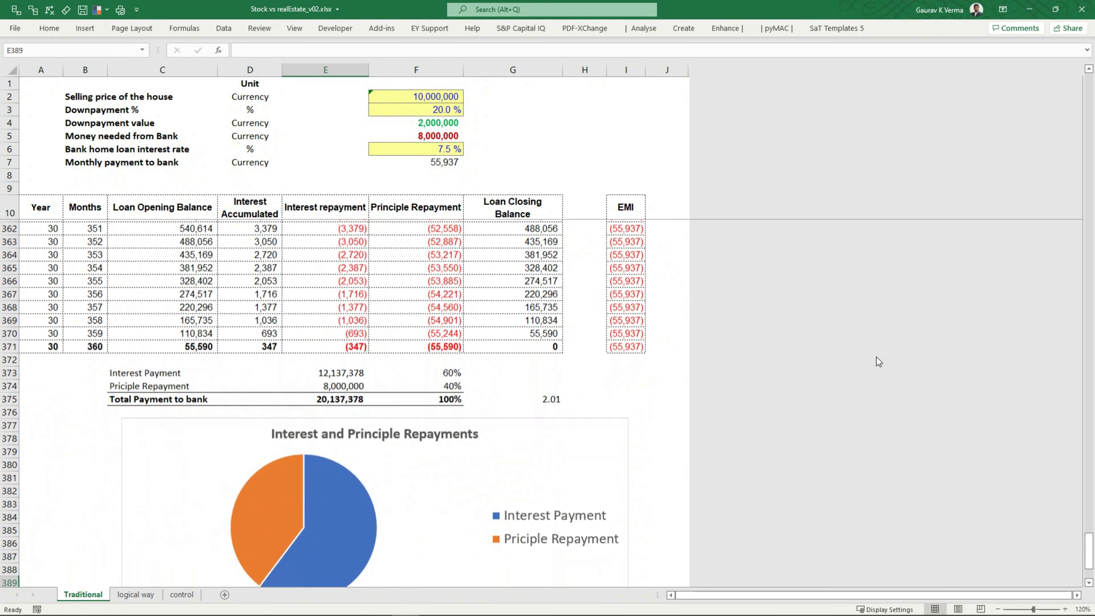
{"action": "left_click", "coordinate": [512, 330]}
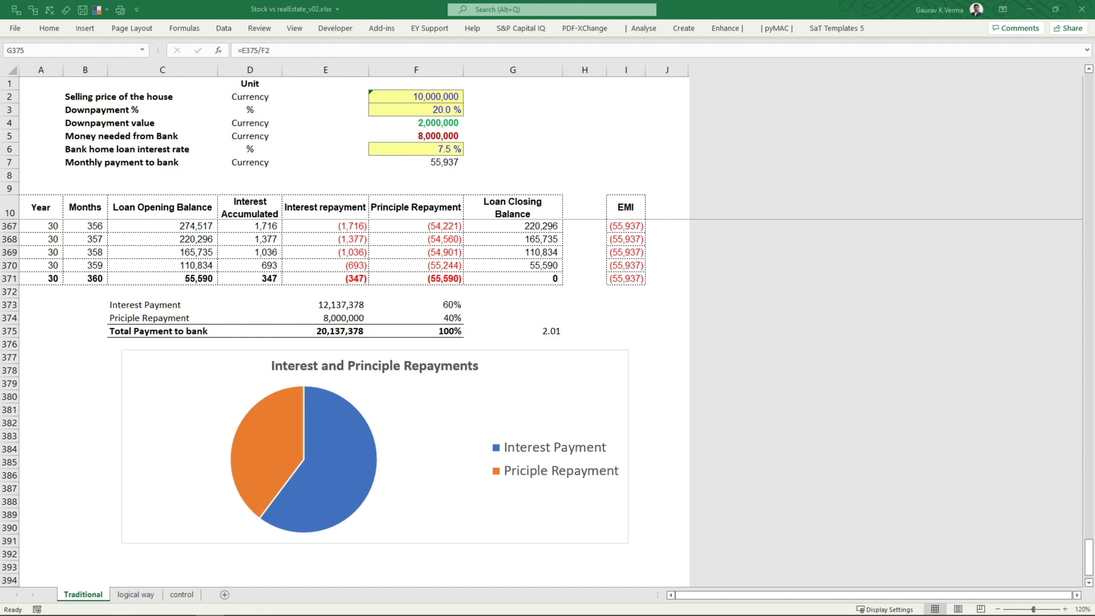
Add a 3% rental yield, 300,000 annual rent and =H2/12 monthly rent of 25,000
{"action": "left_click", "coordinate": [513, 330]}
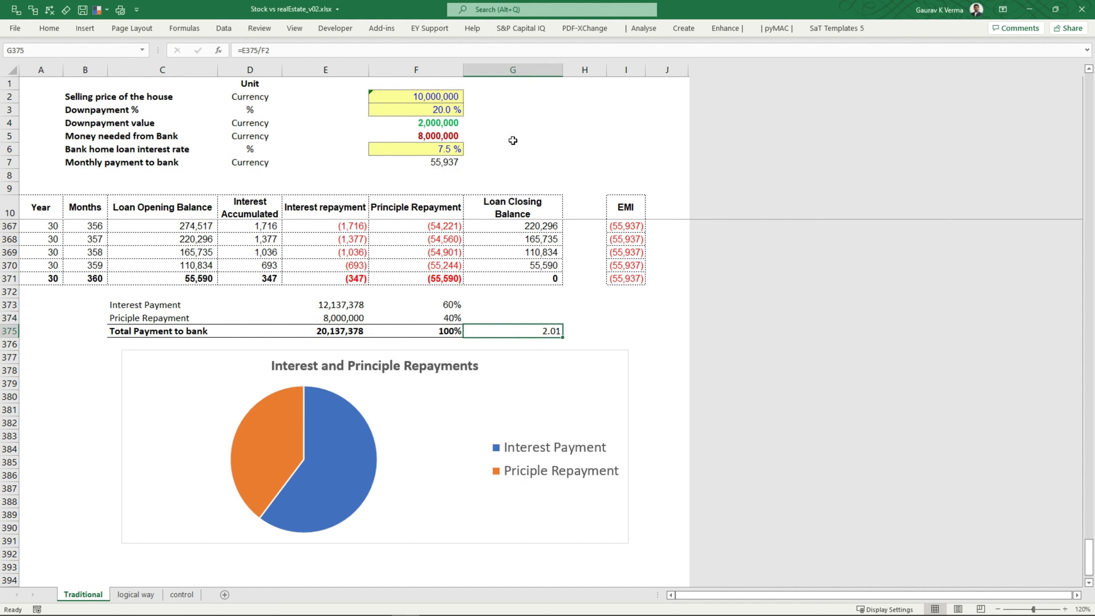
{"action": "left_click", "coordinate": [512, 96]}
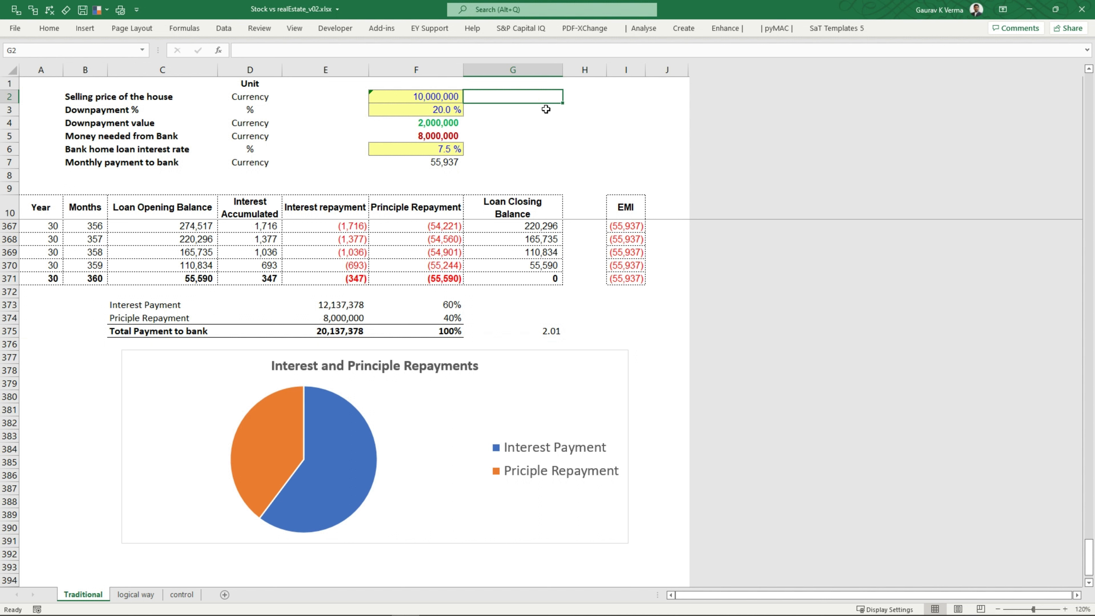
{"action": "type", "text": "3%"}
{"action": "left_click", "coordinate": [626, 96]}
{"action": "type", "text": "="}
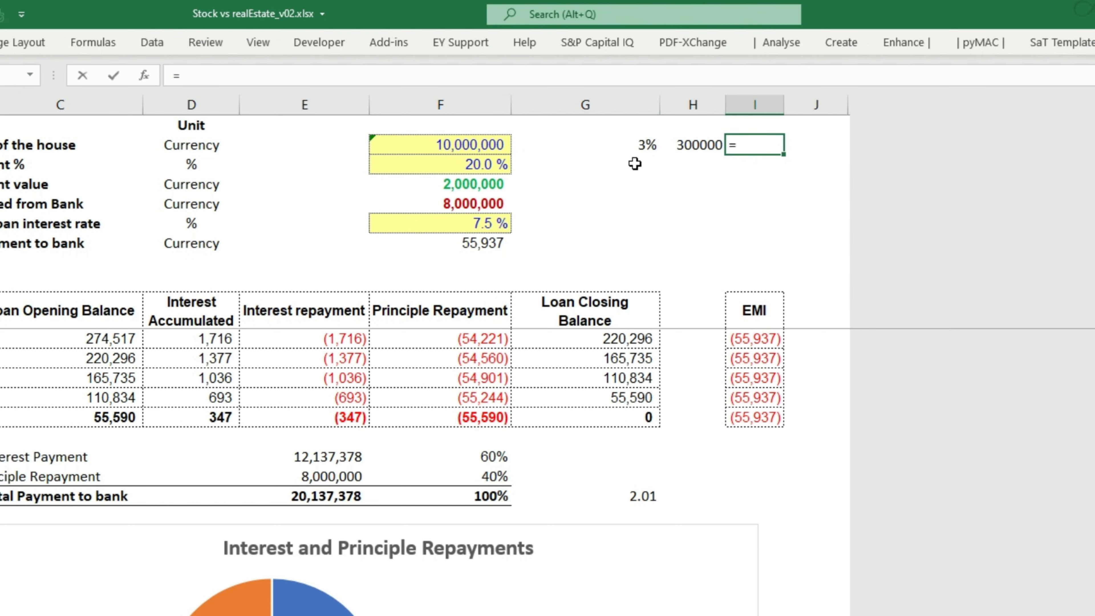
{"action": "type", "text": "H2/12"}
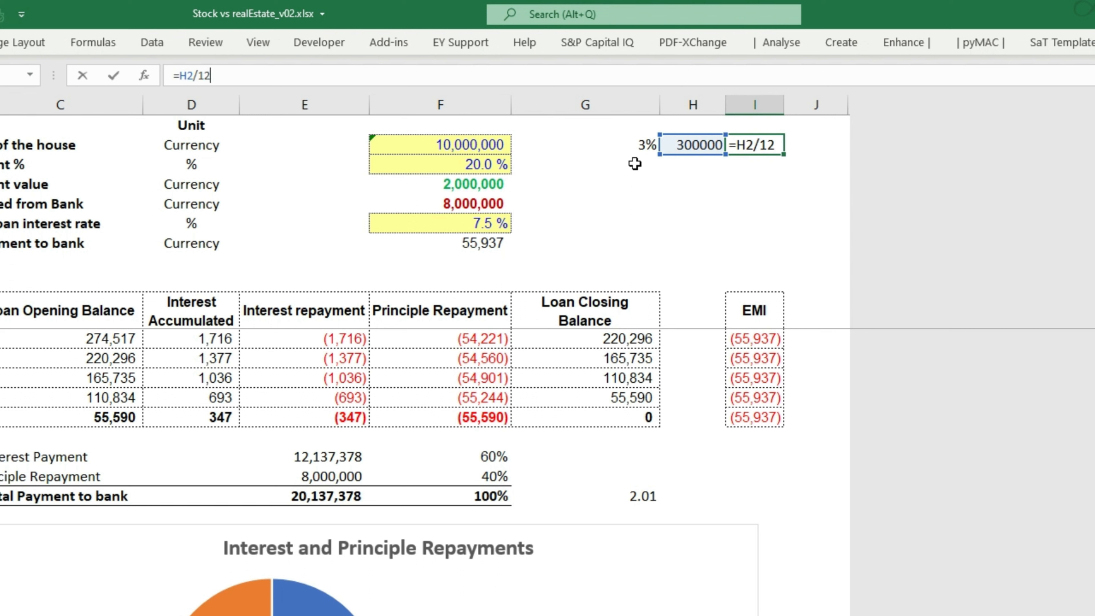
{"action": "key", "text": "Enter"}
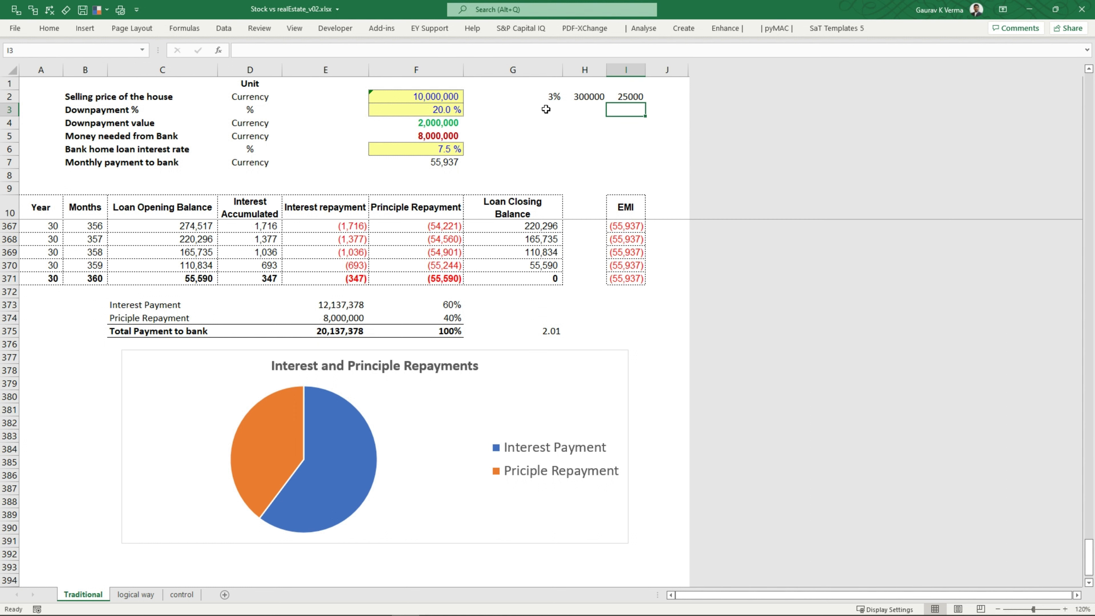
Enter =-I2 to show -25,000 monthly rent below, then recheck the monthly bank payment
{"action": "type", "text": "=-"}
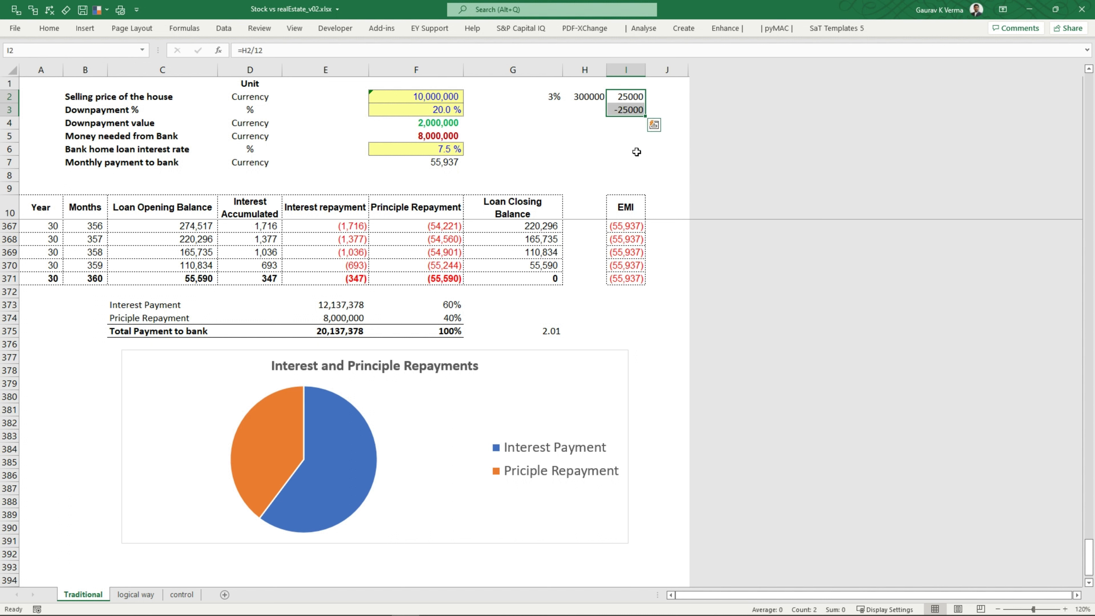
{"action": "mouse_move", "coordinate": [633, 148]}
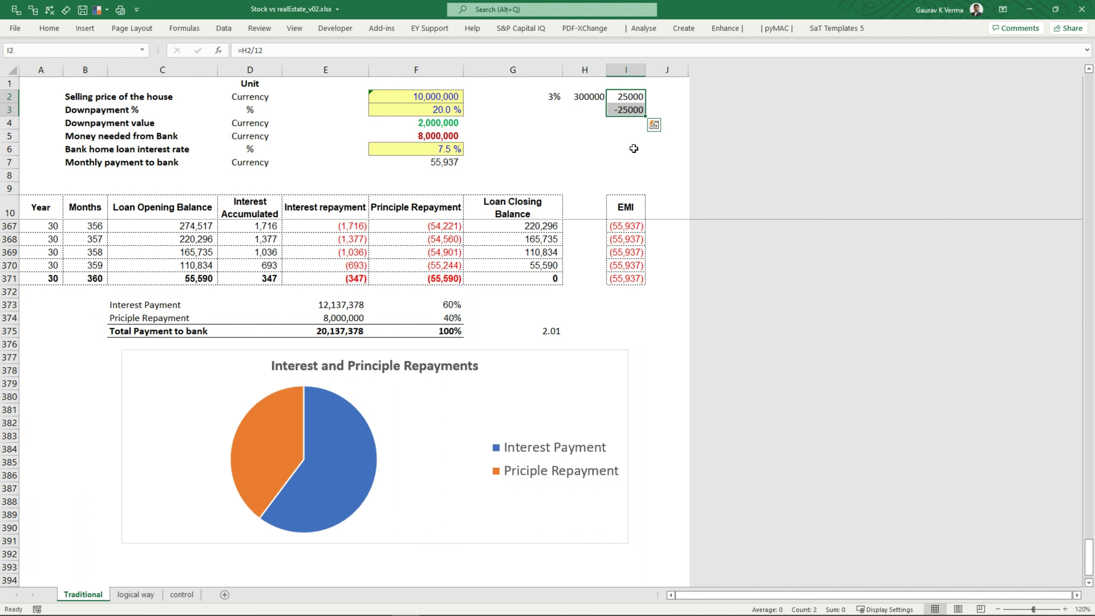
{"action": "left_click", "coordinate": [416, 162]}
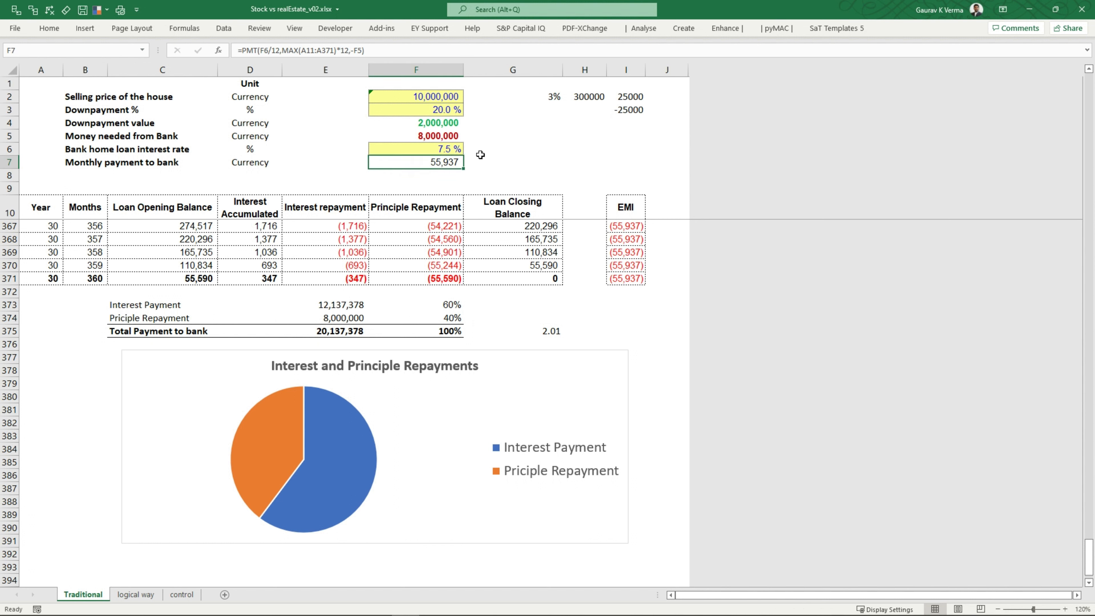